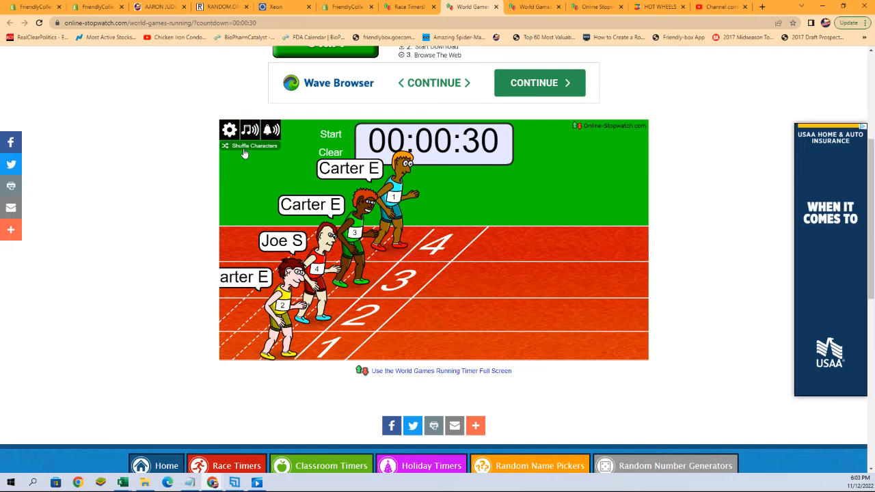
Step: Shuffle the named runners' lane order and start the 30-second countdown race
left_click(249, 145)
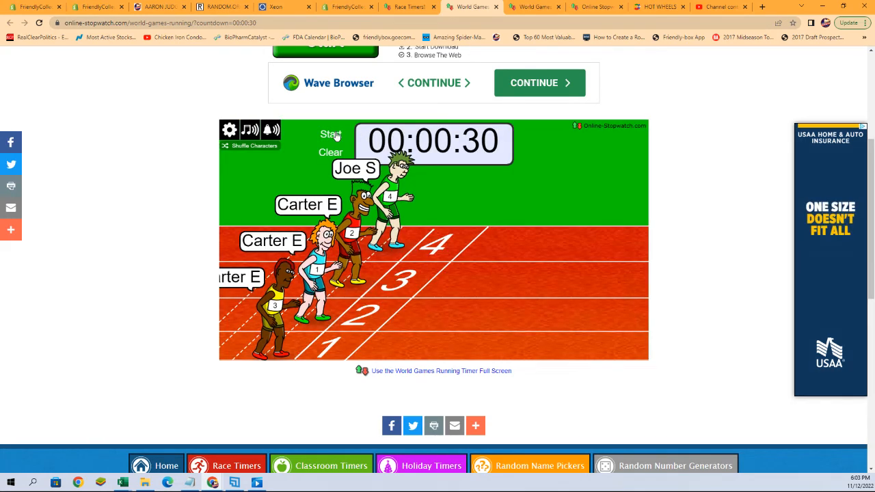
left_click(330, 134)
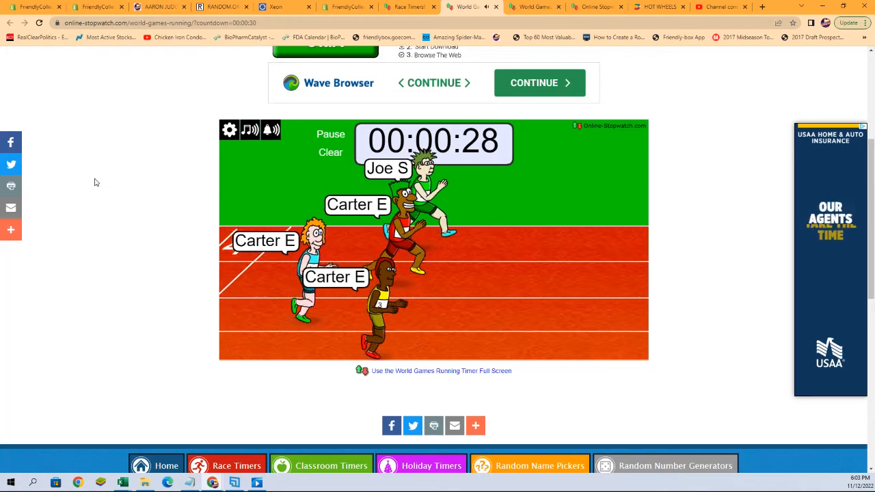